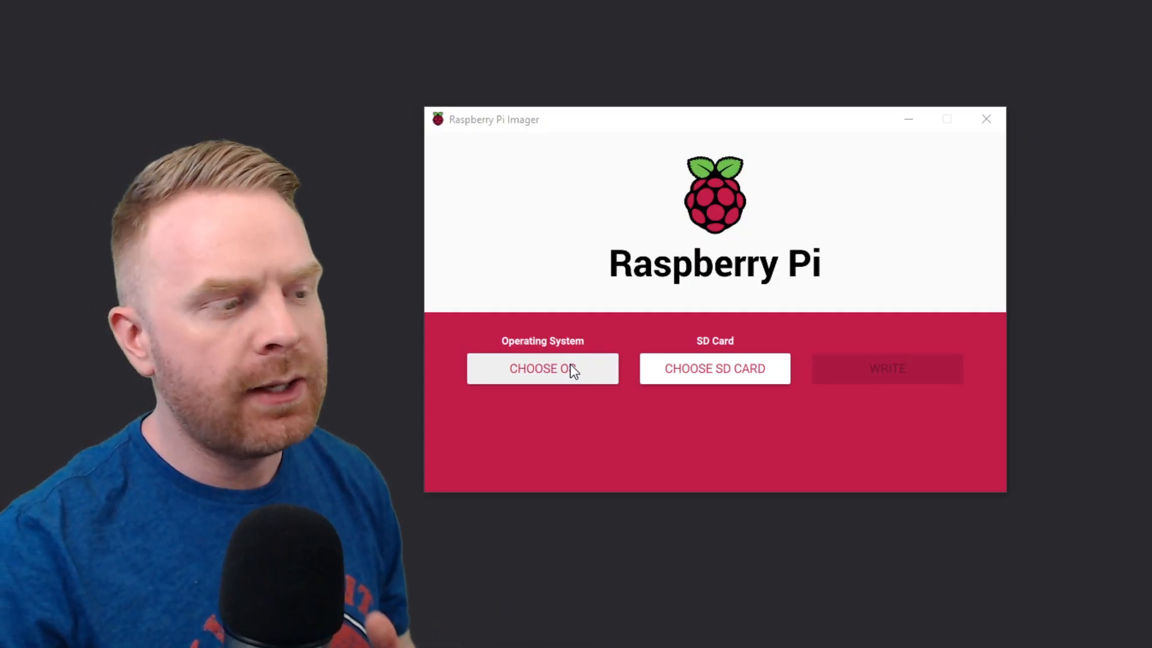
mouse_move(580, 370)
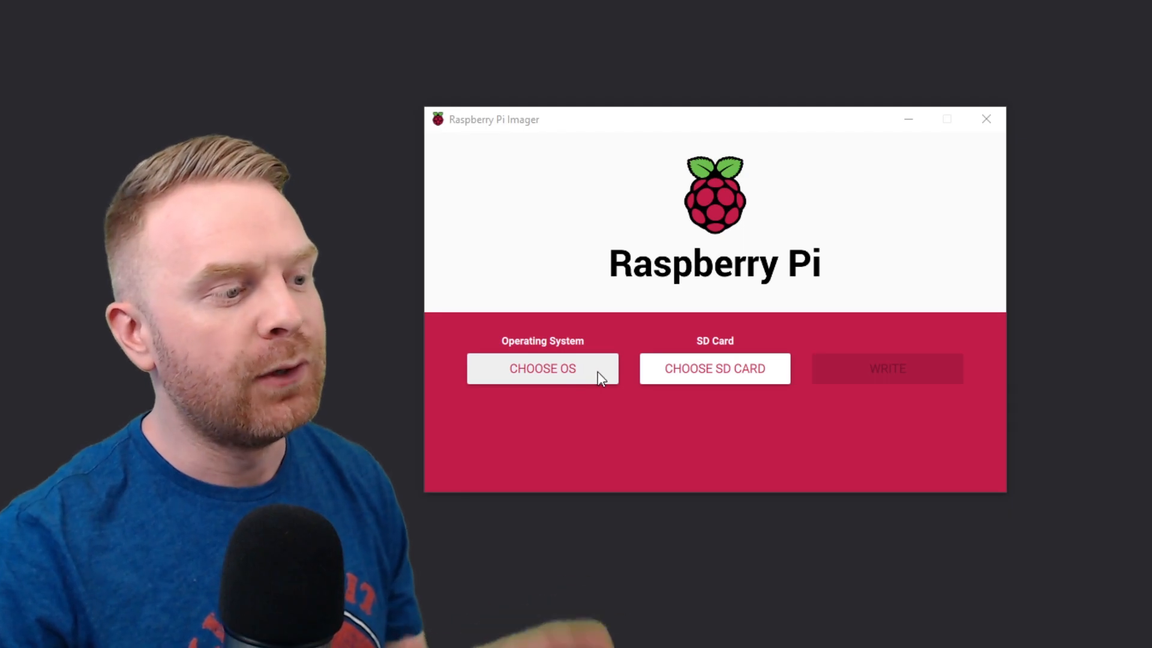
- Browse the operating system list and open Raspbian (other) to reveal Raspbian Lite and Full
click(542, 368)
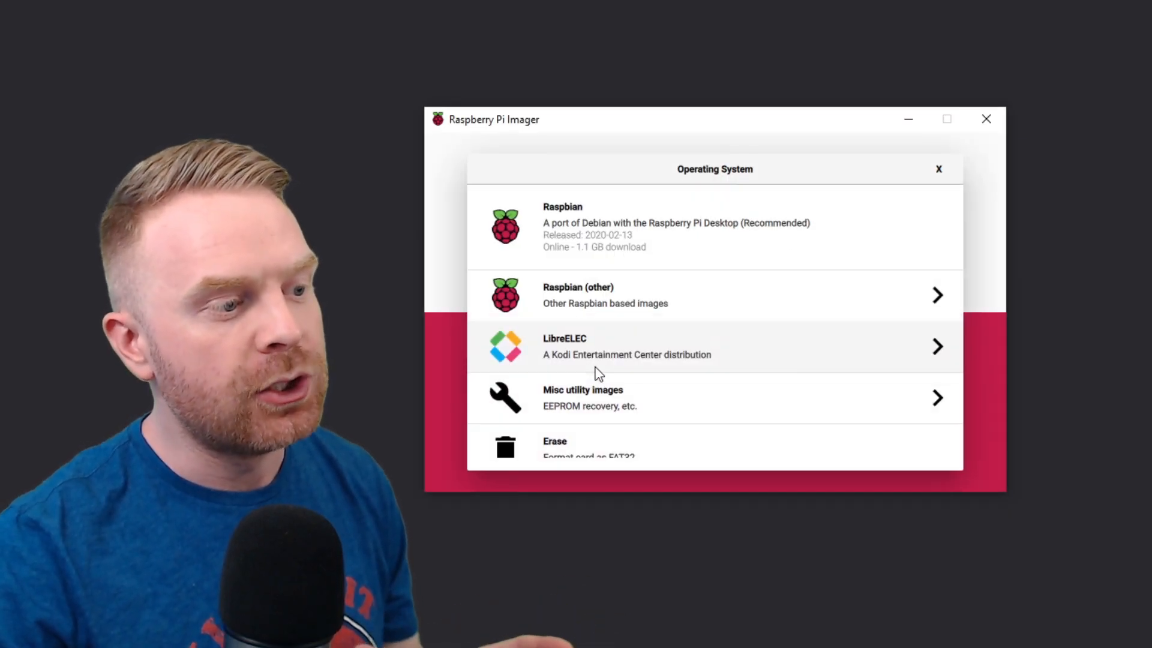
scroll(down, 3)
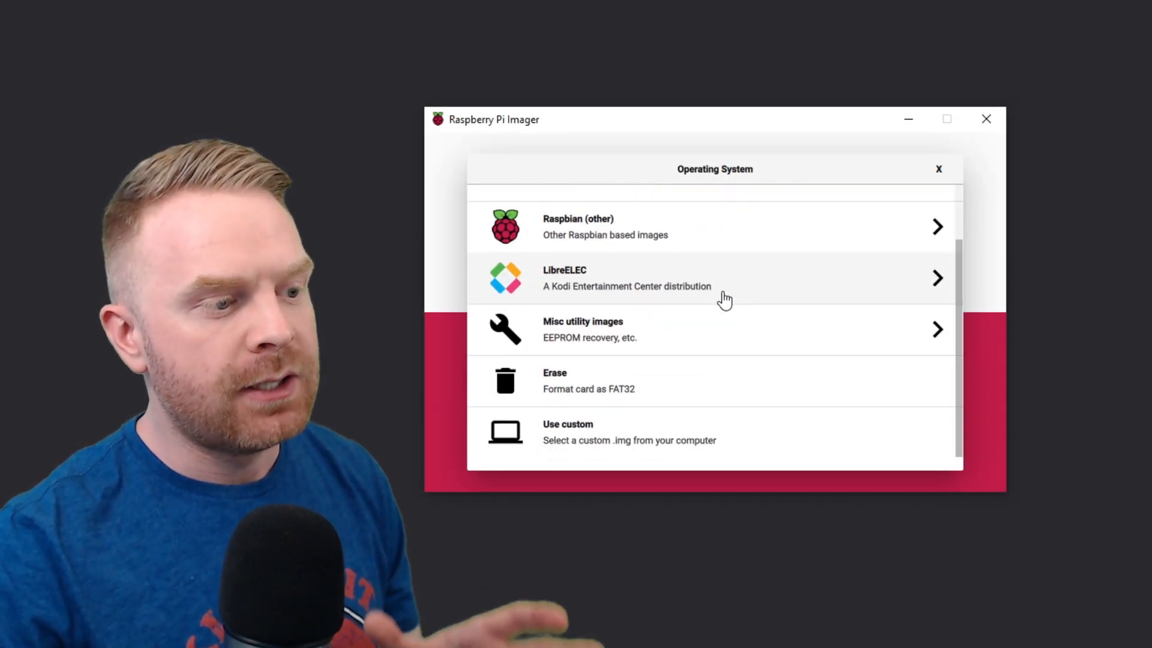
mouse_move(678, 301)
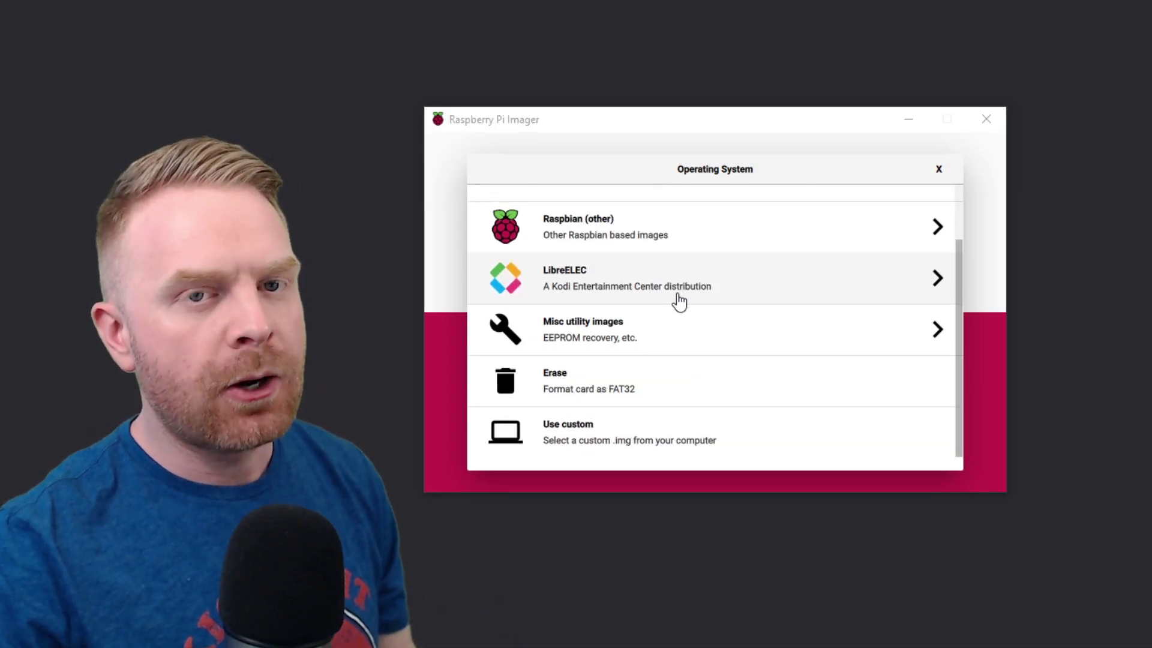
scroll(up, 3)
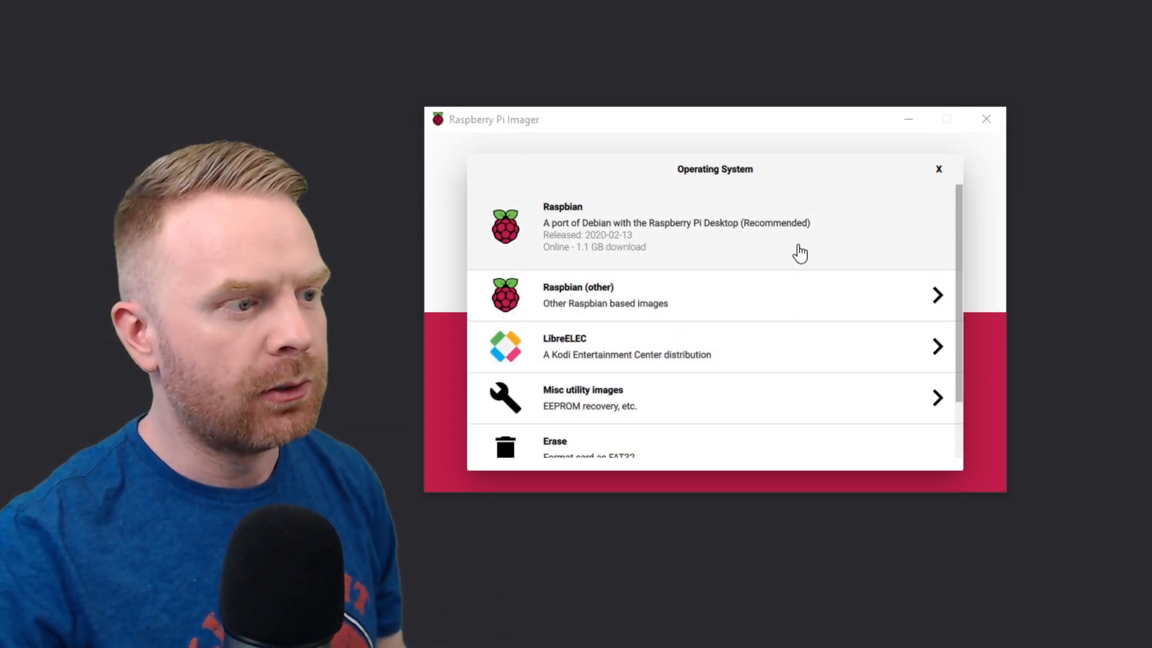
mouse_move(803, 307)
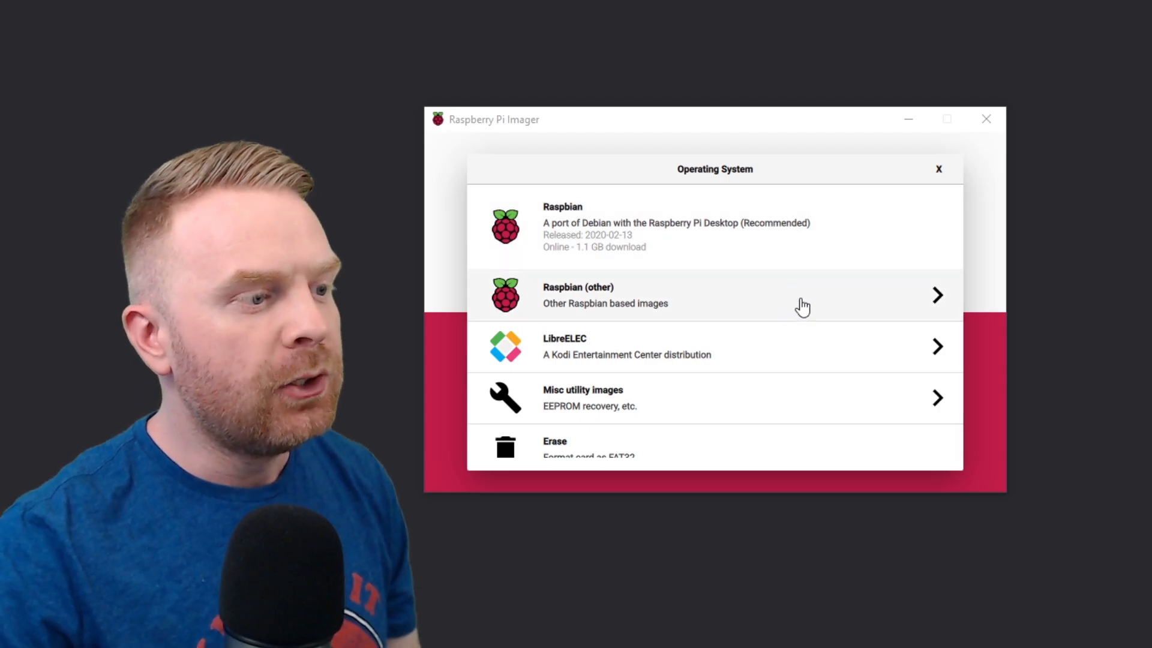
click(712, 295)
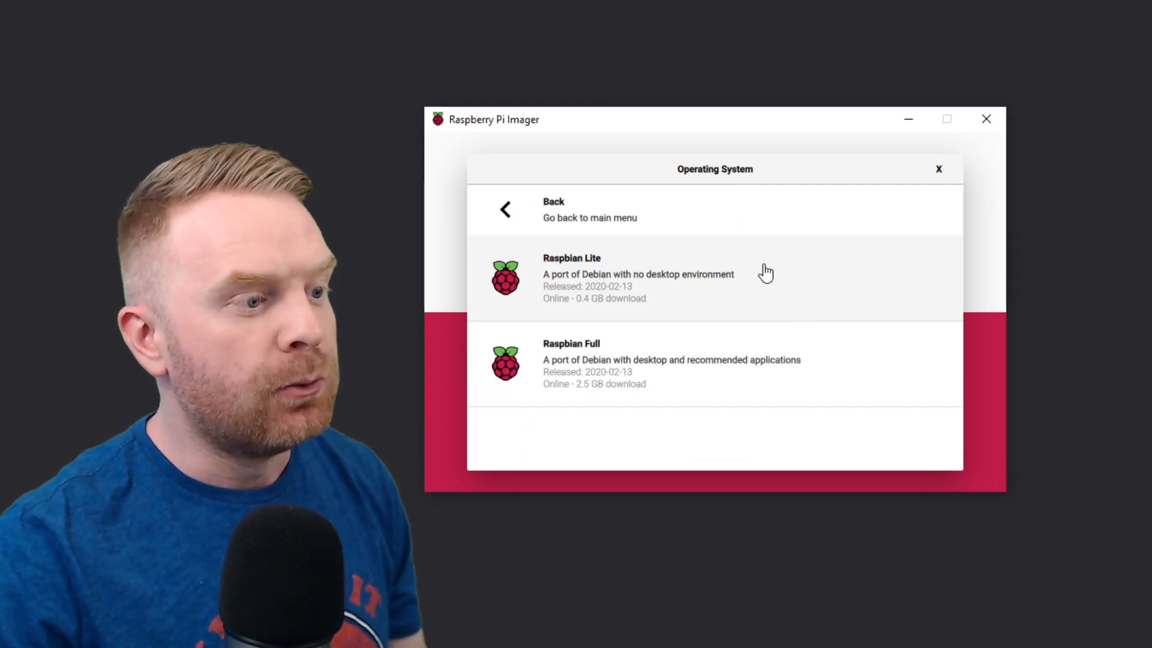
mouse_move(503, 224)
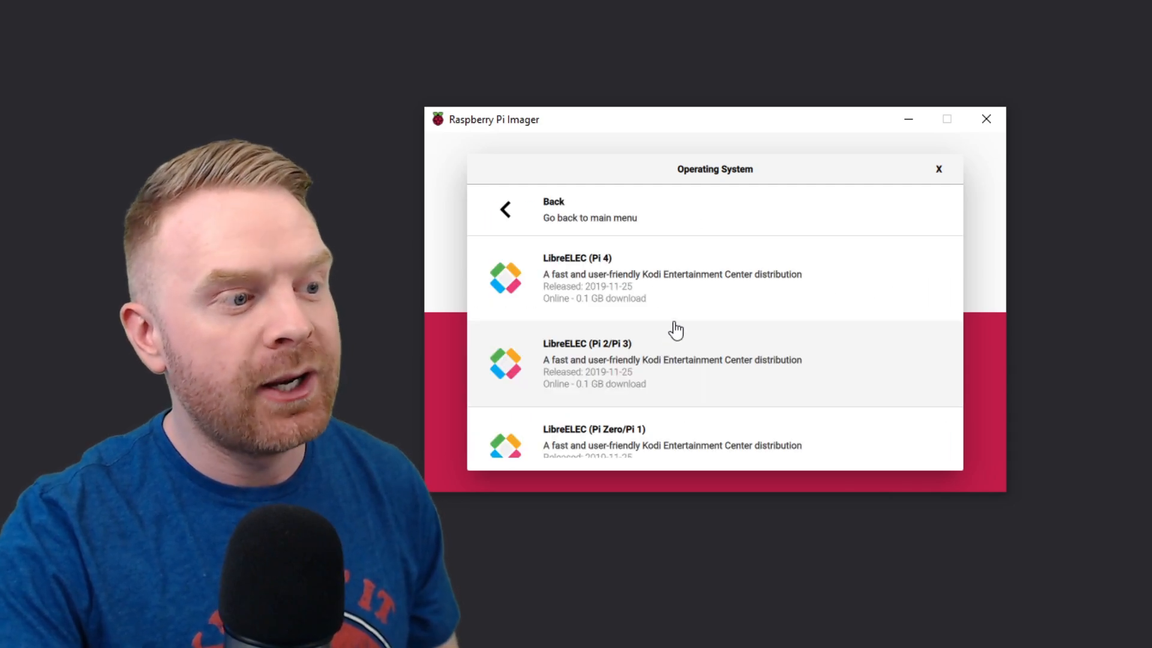
- Scroll through the LibreELEC submenu listing Pi 4, Pi 2/Pi 3 and Pi Zero/Pi 1 versions
scroll(down, 3)
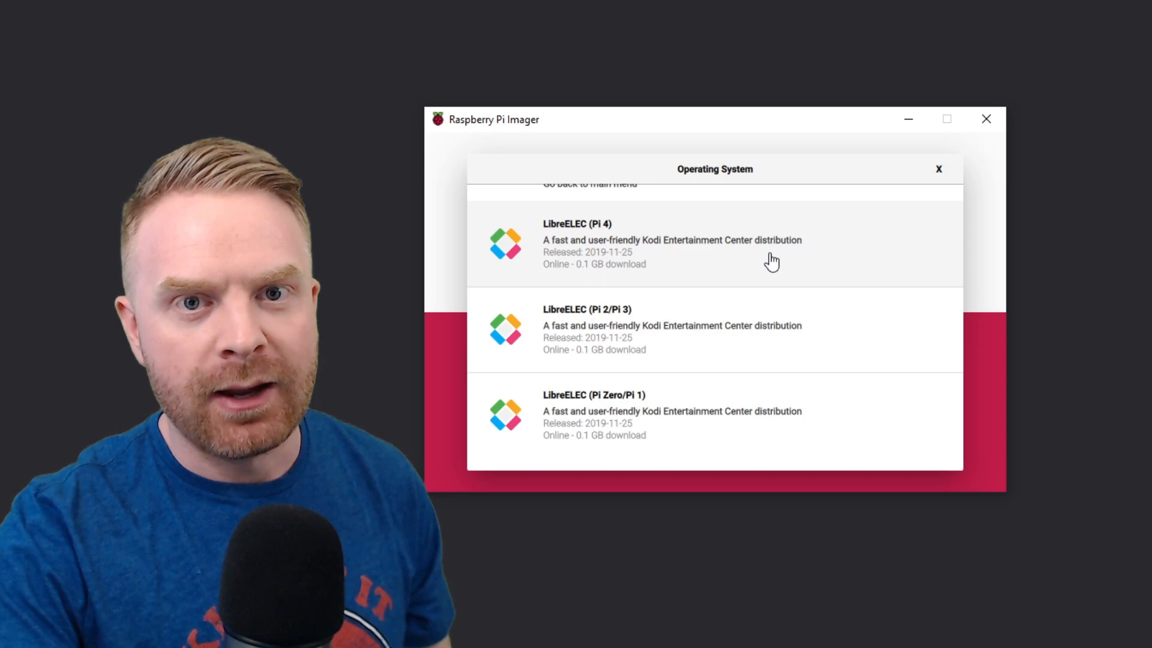
scroll(up, 3)
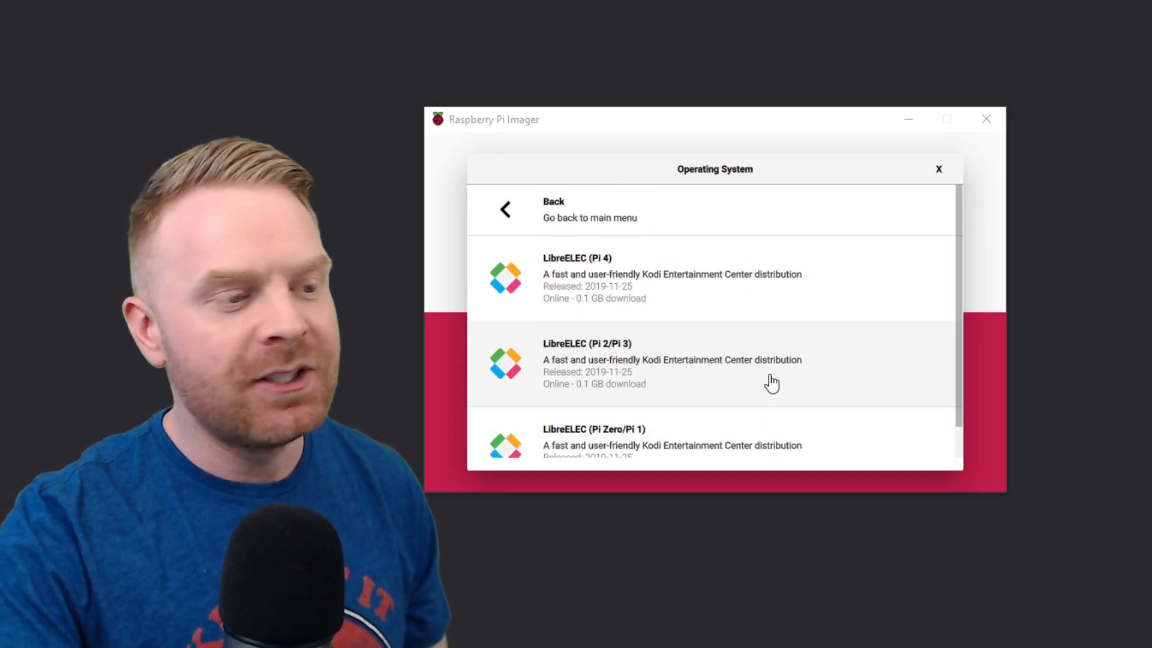
scroll(down, 3)
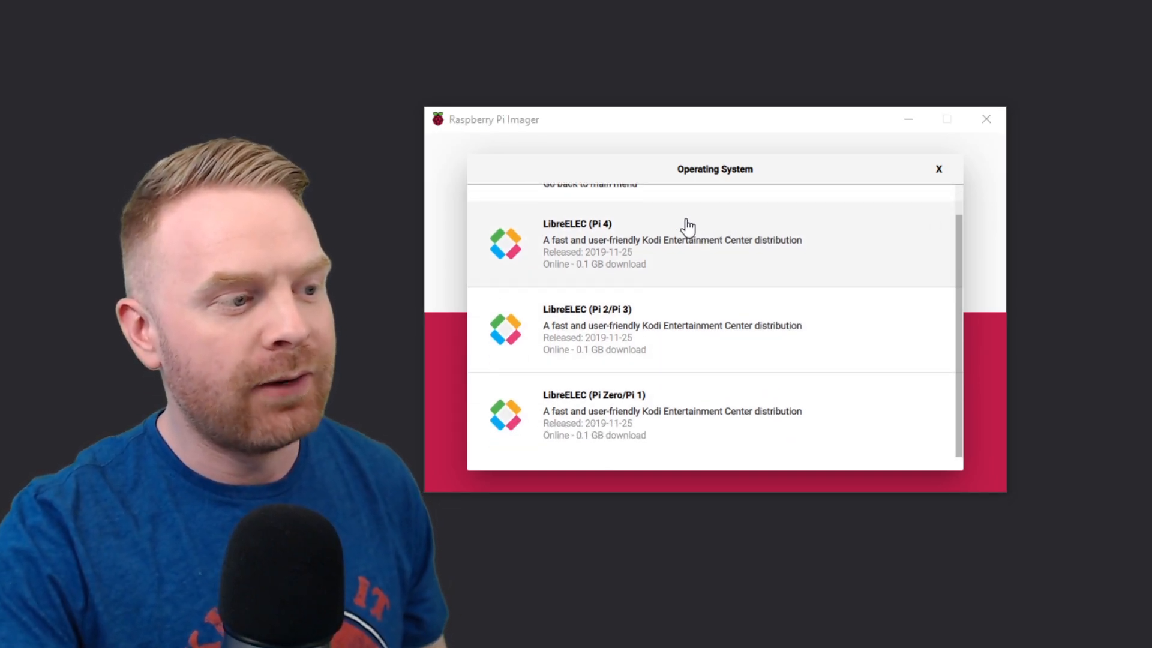
mouse_move(669, 330)
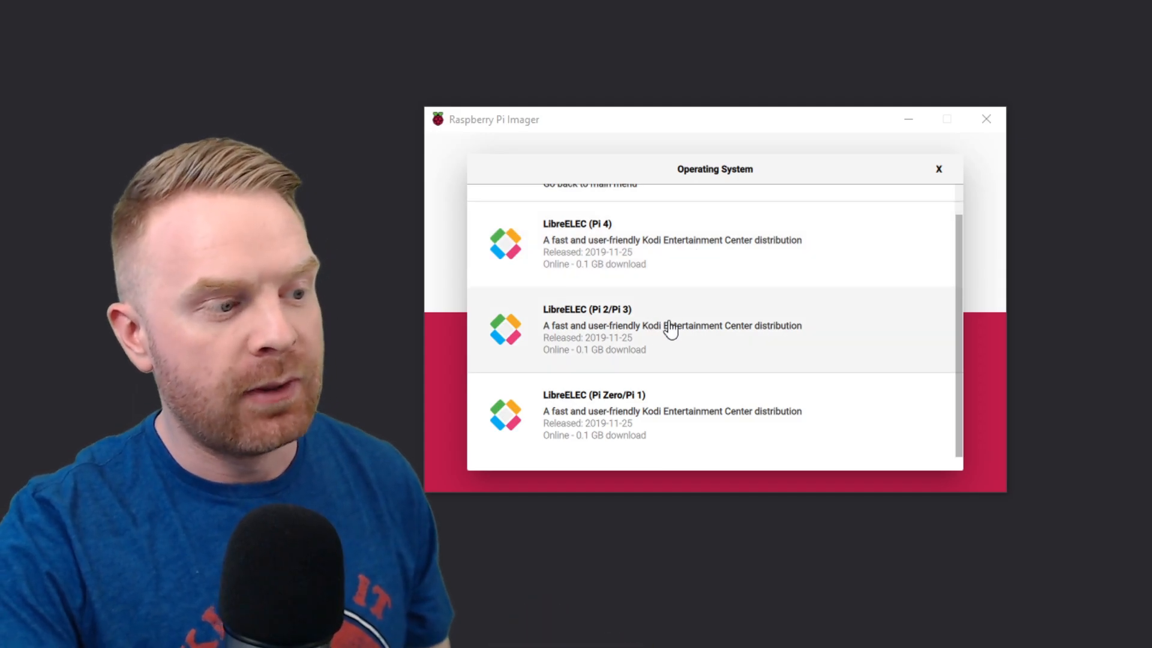
mouse_move(593, 273)
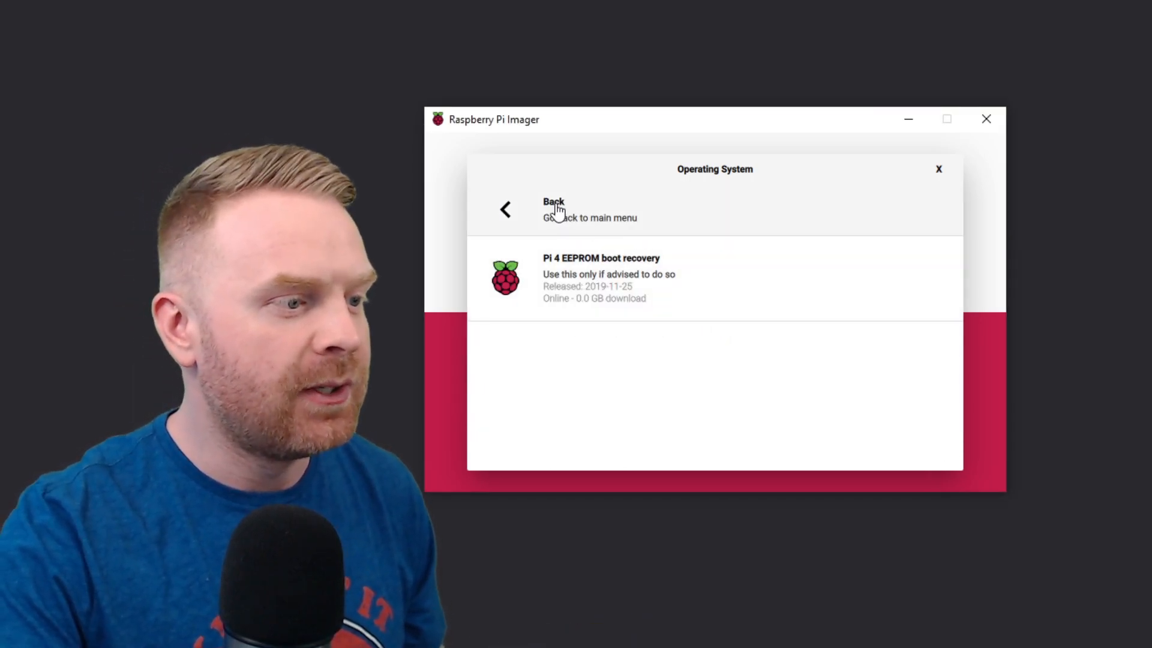
- Return to the main OS list, then dismiss the chooser without selecting anything
click(552, 210)
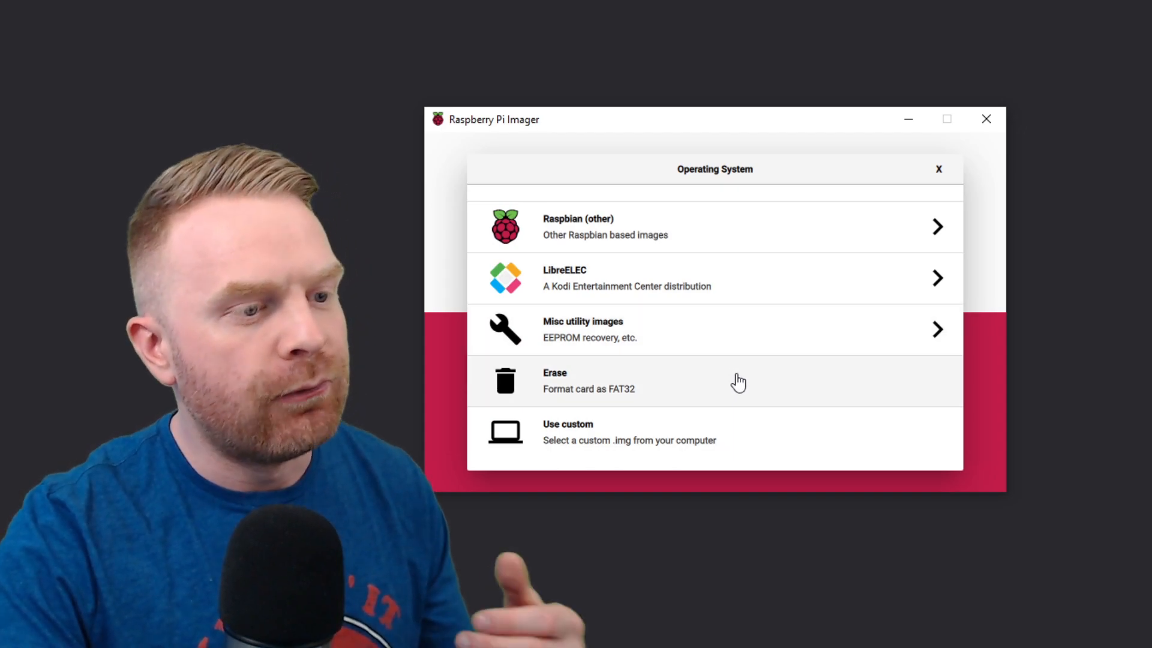
mouse_move(754, 447)
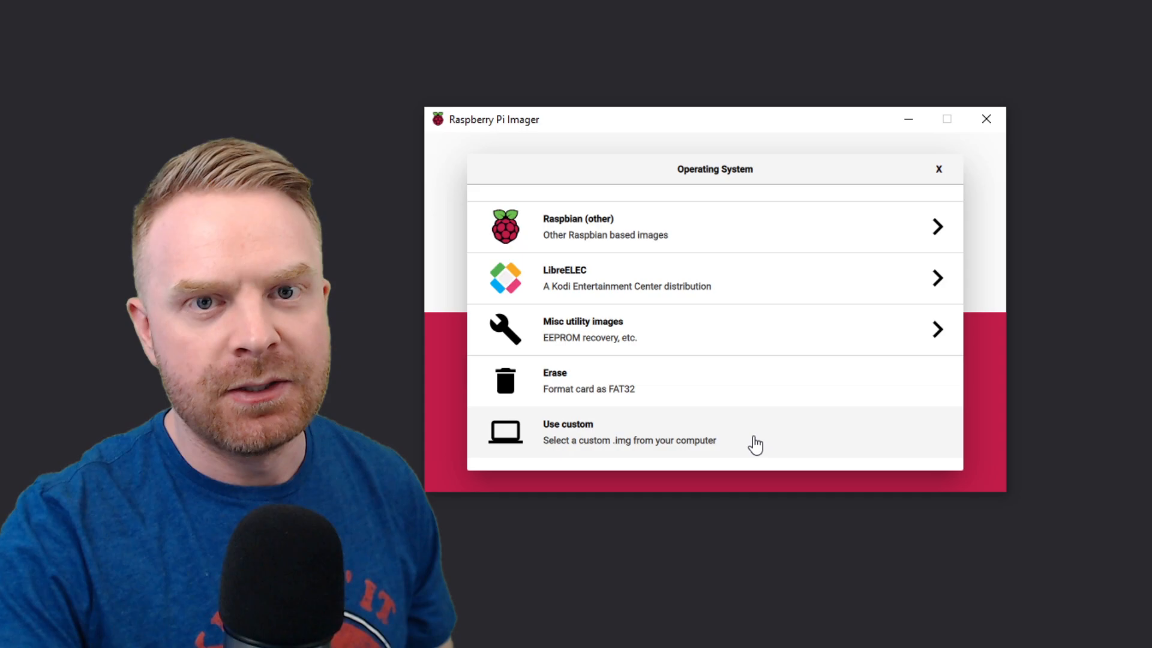
mouse_move(733, 442)
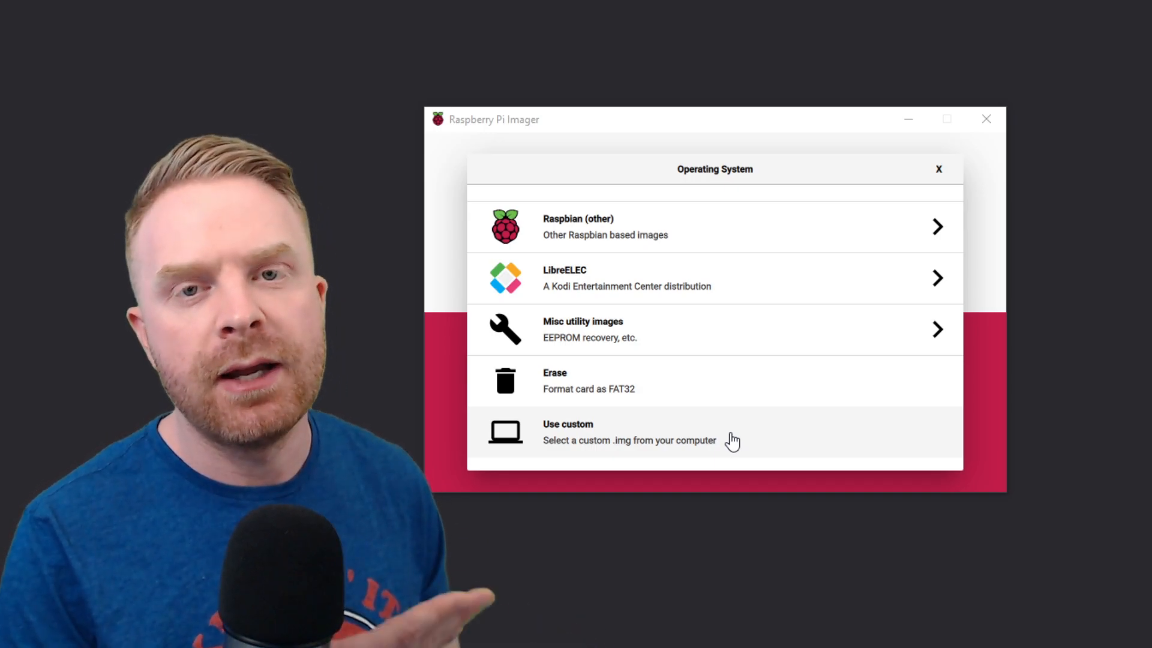
click(938, 169)
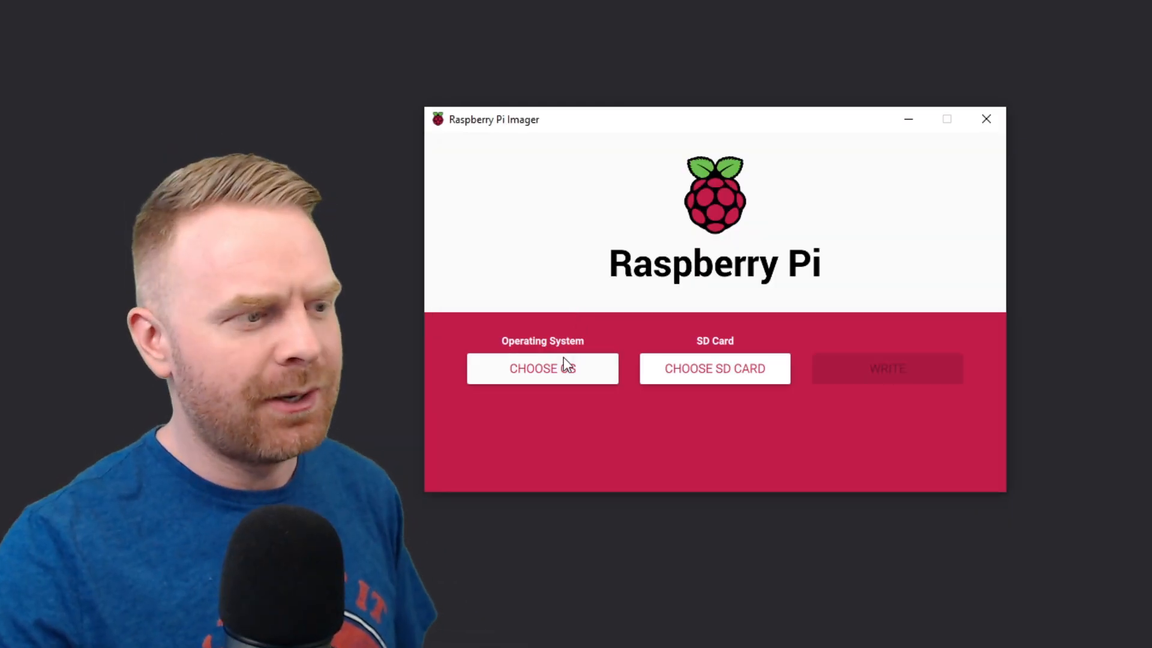
- Select Raspbian Full as the OS and bring up the SD card list showing the 15 GB SDHC card
click(542, 367)
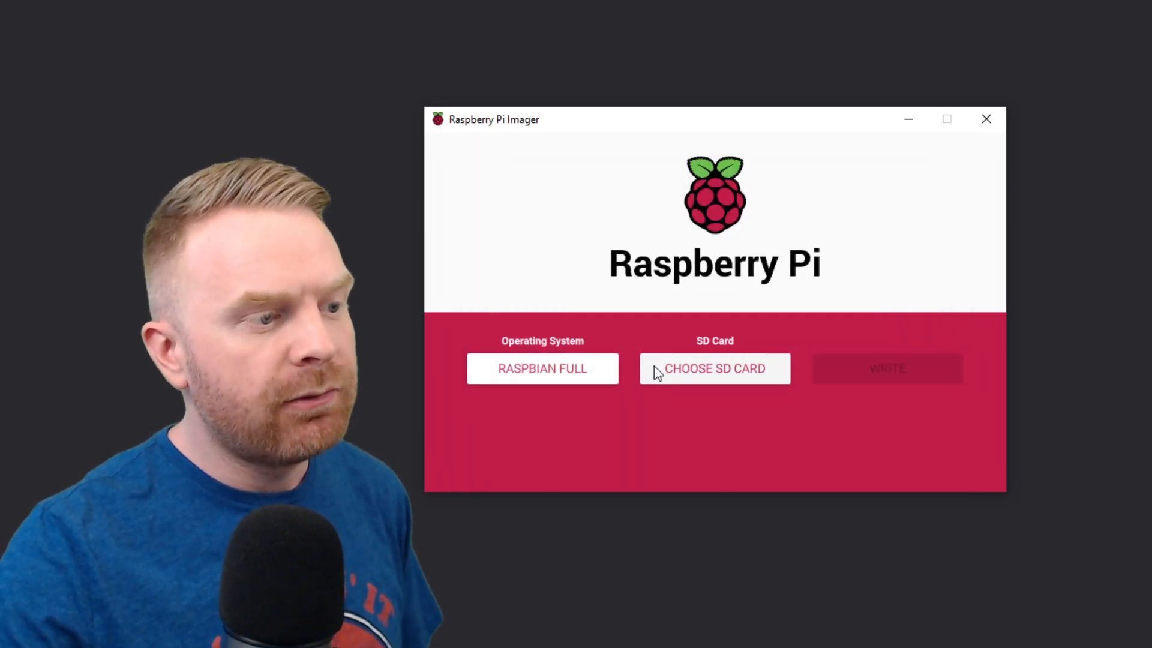
mouse_move(714, 265)
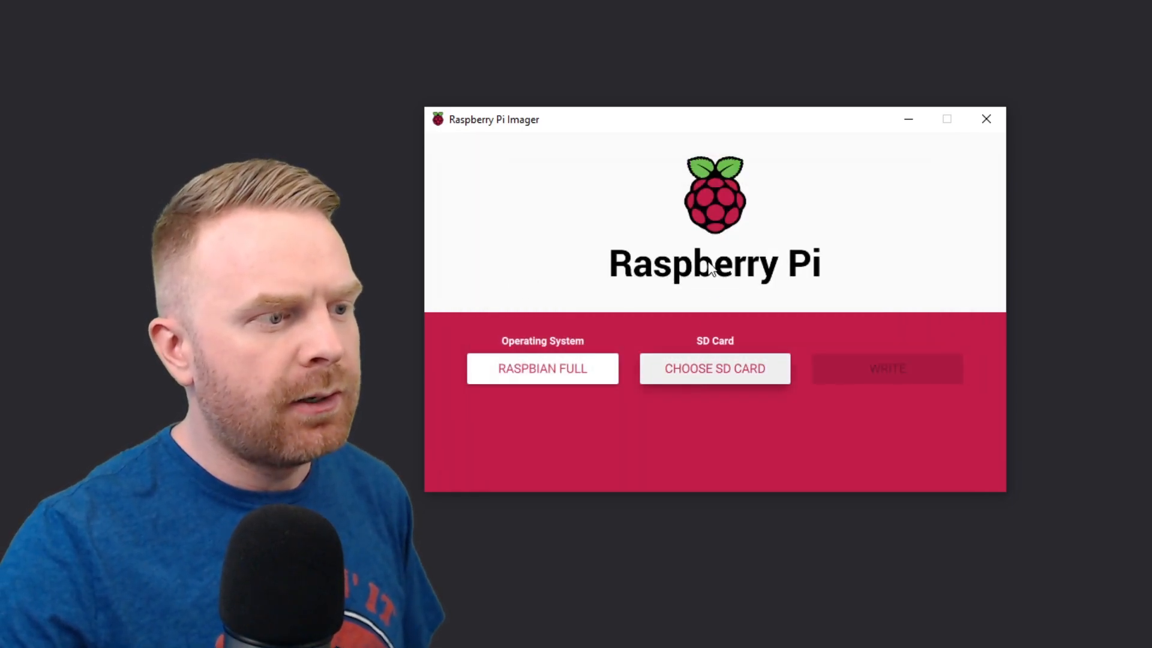
click(714, 368)
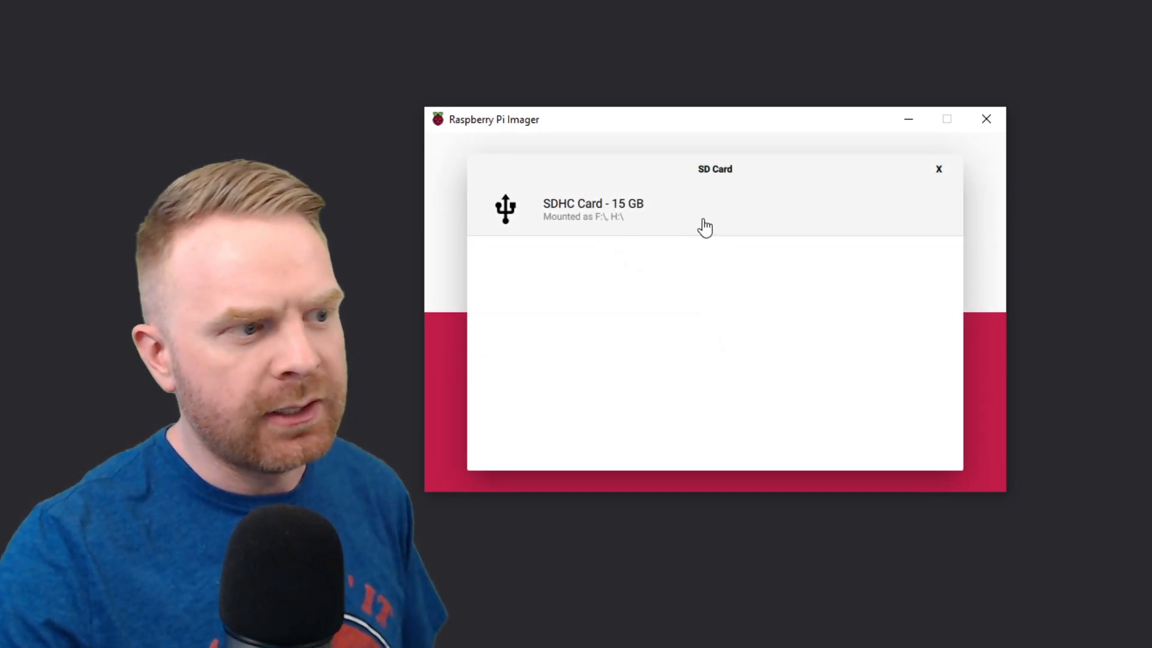